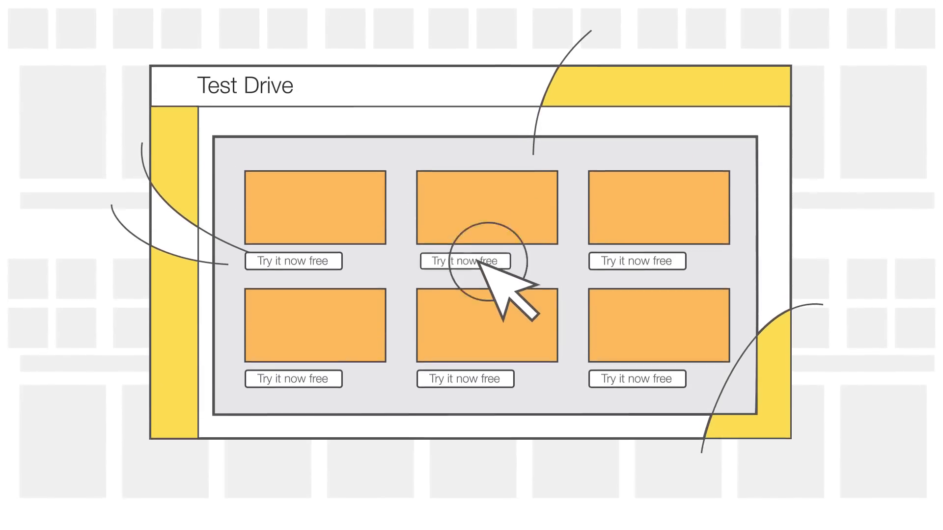
{"action": "left_click", "coordinate": [464, 261]}
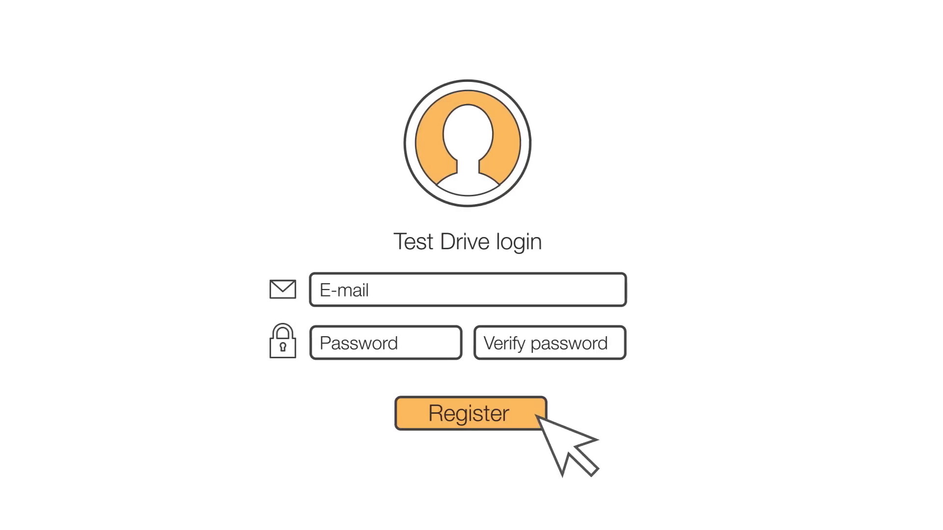
{"action": "left_click", "coordinate": [470, 414]}
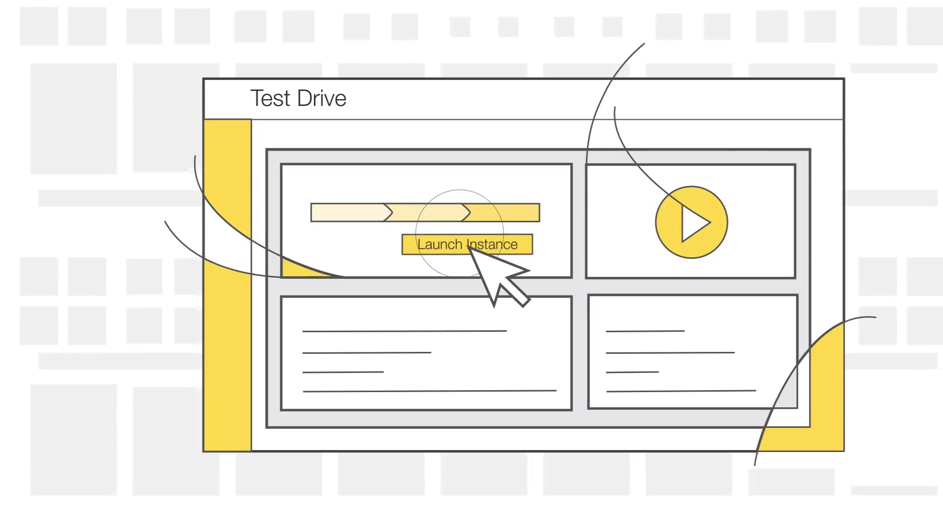
{"action": "left_click", "coordinate": [465, 244]}
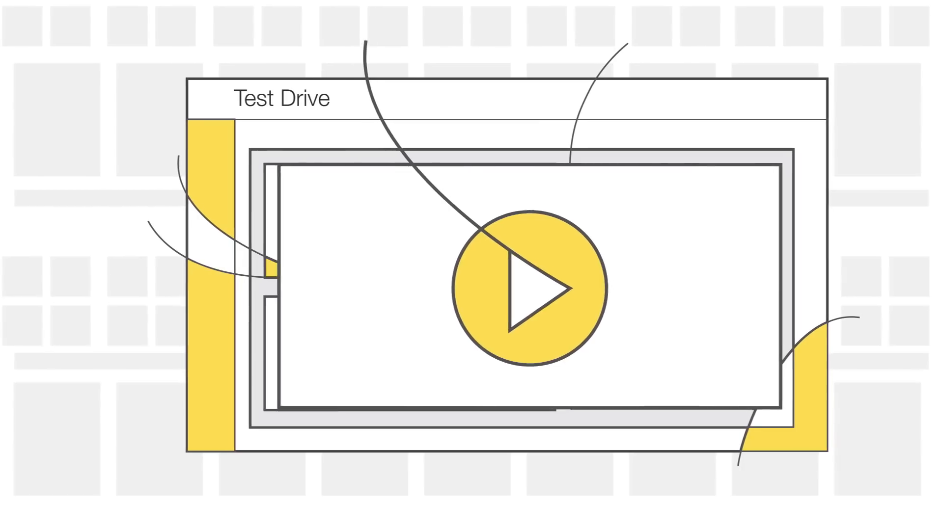
{"action": "left_click", "coordinate": [530, 287]}
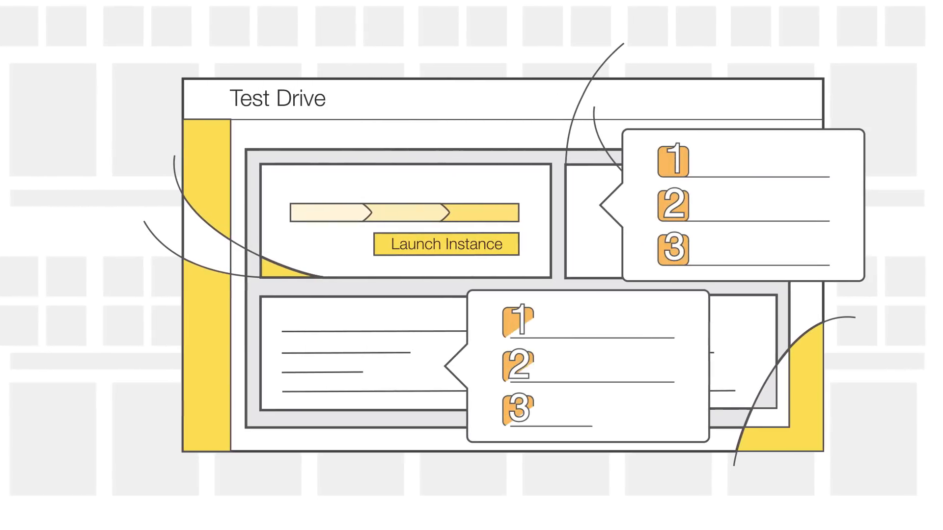